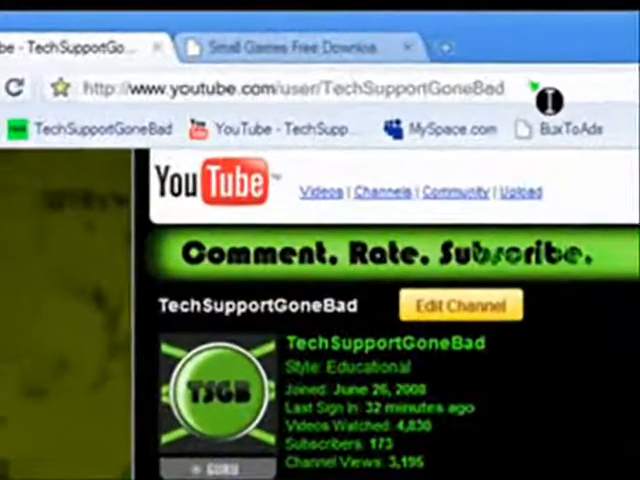
Step: Navigate to youtube.com/ from the address bar
text(youtube.com/)
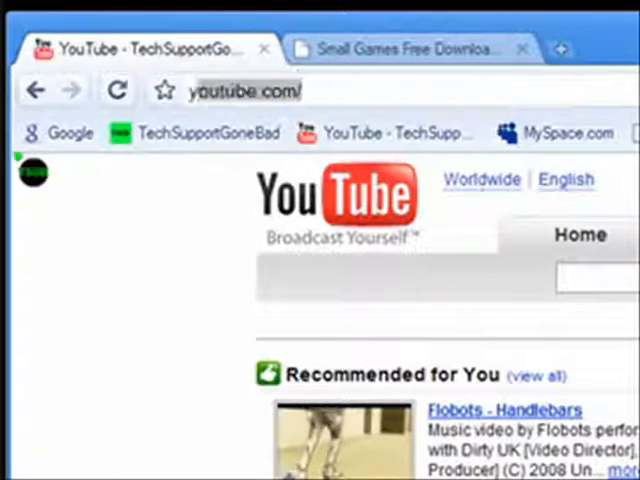
Step: Run a youtube.com site search for 'techsupportgonebad' from the omnibox
click(244, 90)
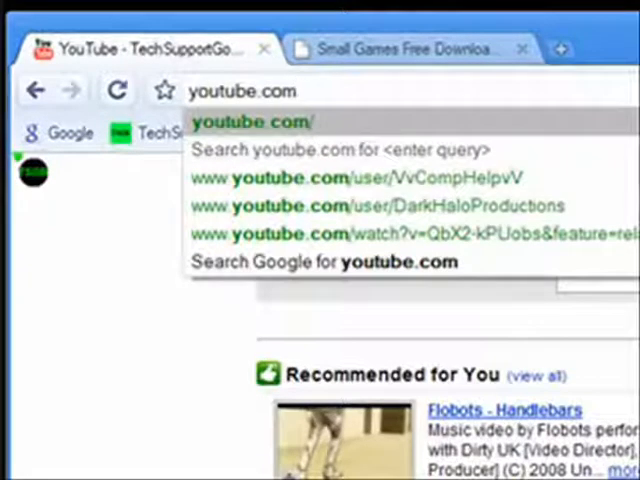
key(Down)
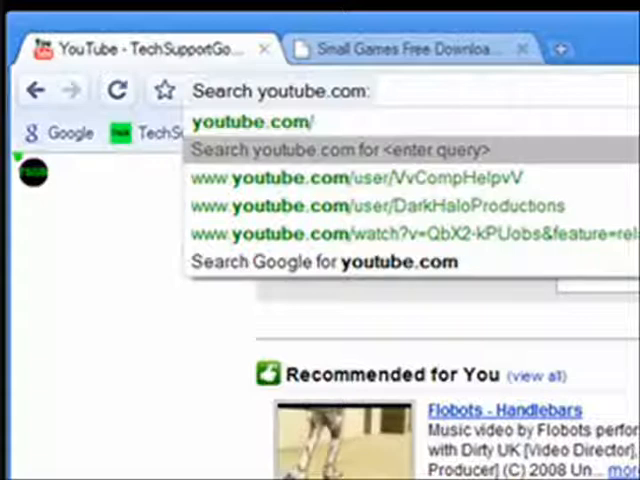
text(ted)
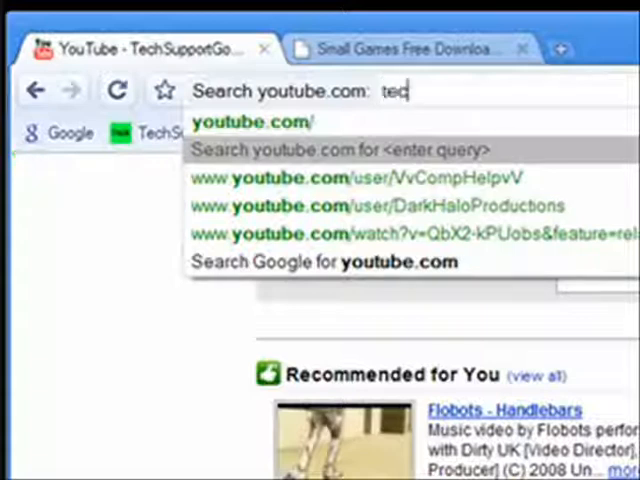
text(echsupportg)
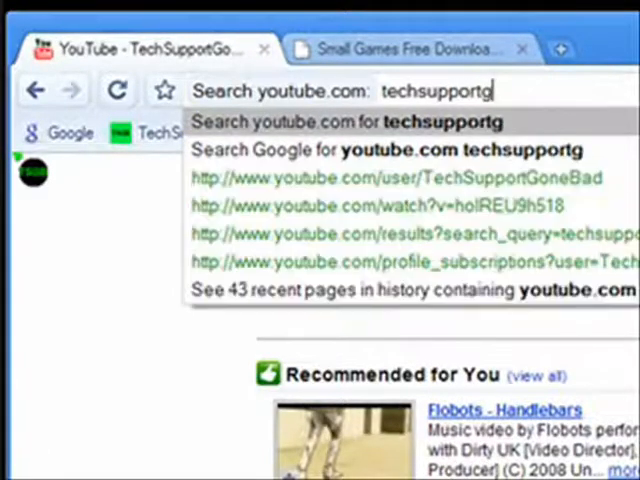
text(onebad)
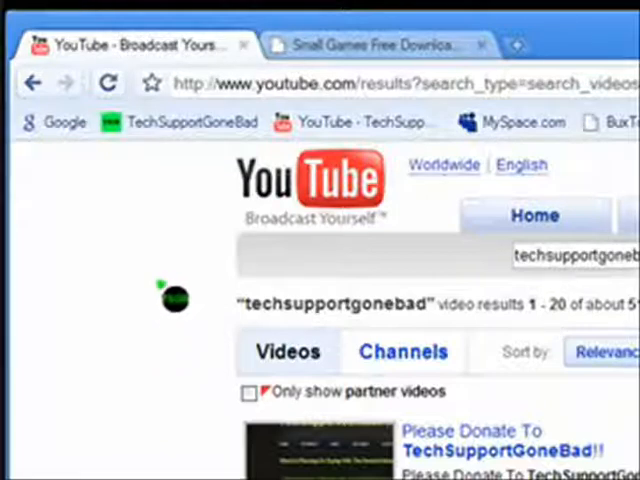
mouse_move(212, 322)
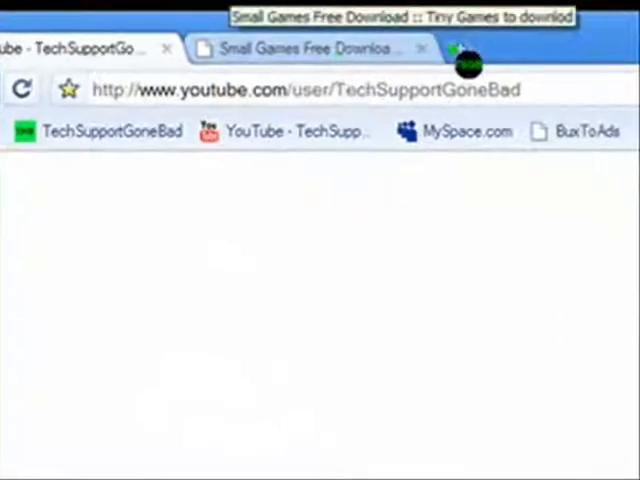
click(464, 48)
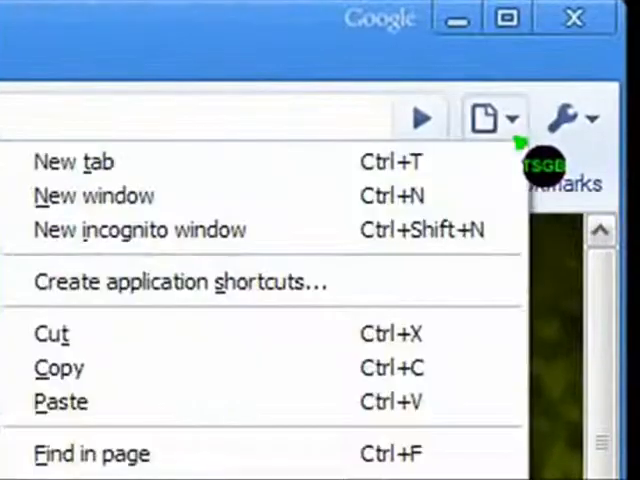
mouse_move(140, 230)
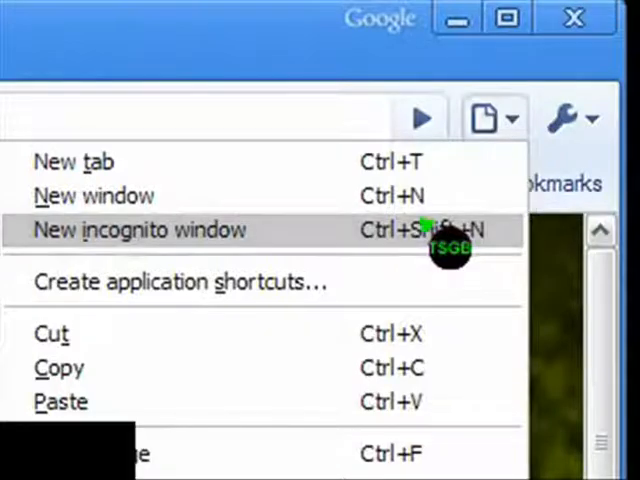
Step: Start a new incognito window from the page menu
click(140, 230)
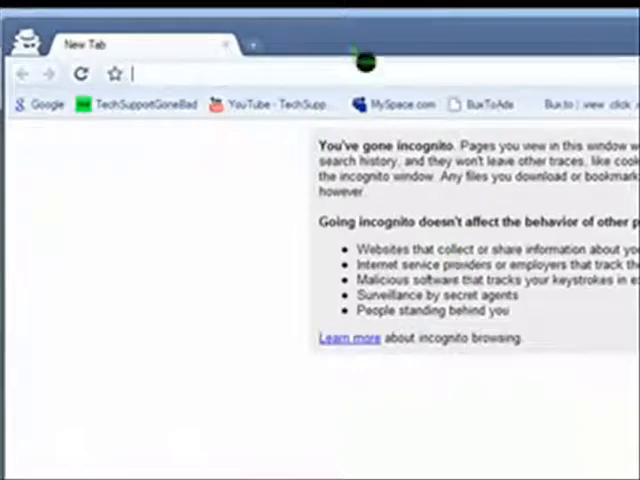
mouse_move(600, 316)
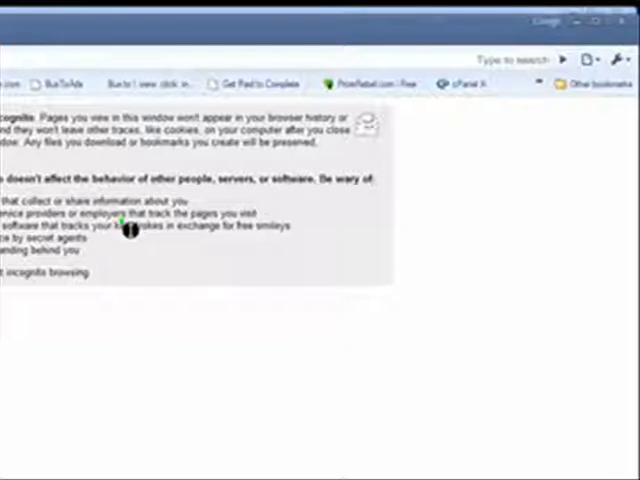
mouse_move(196, 284)
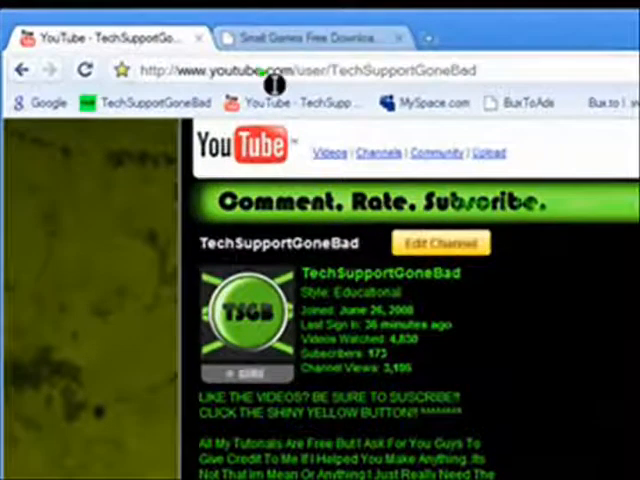
Step: Load yahoo.com and bookmark it as 'Yahoo!' on the Bookmarks bar
text(yahoo.com/)
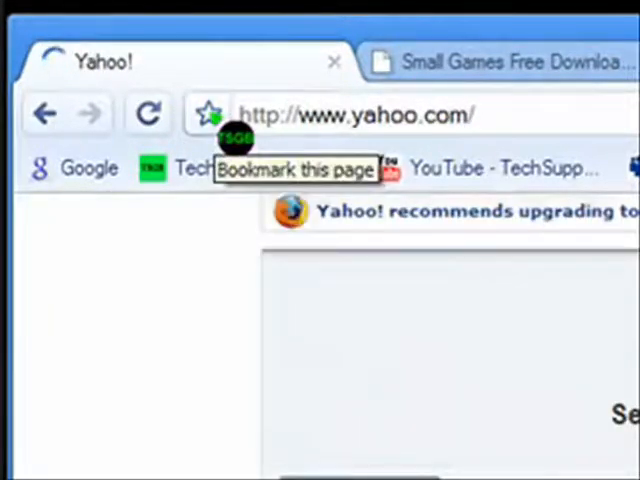
click(208, 112)
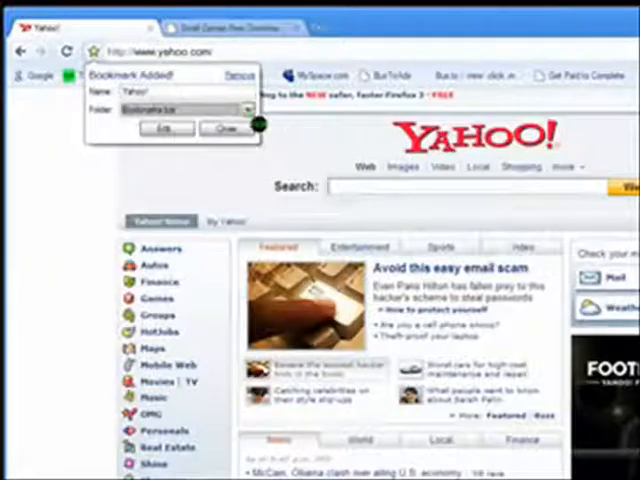
click(212, 130)
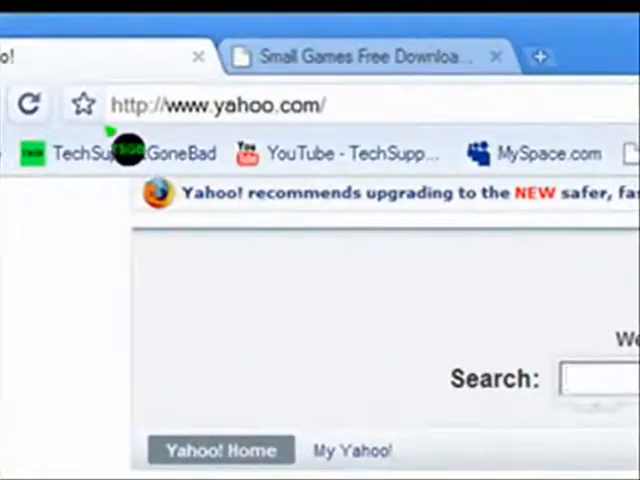
mouse_move(444, 160)
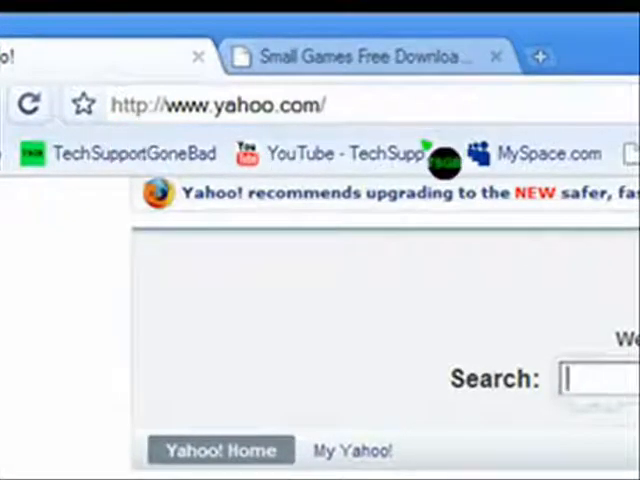
mouse_move(564, 120)
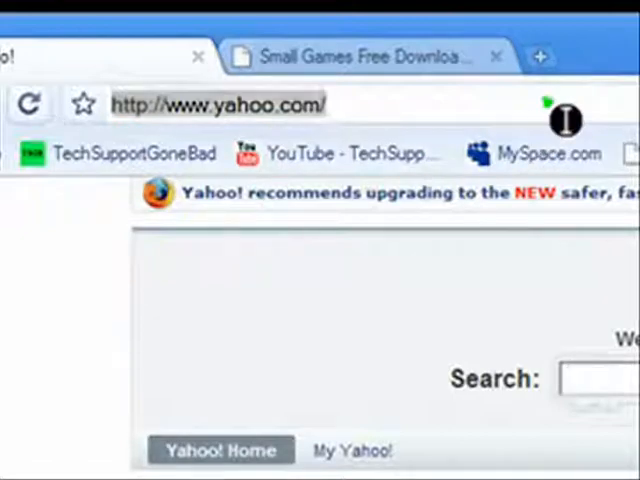
click(84, 104)
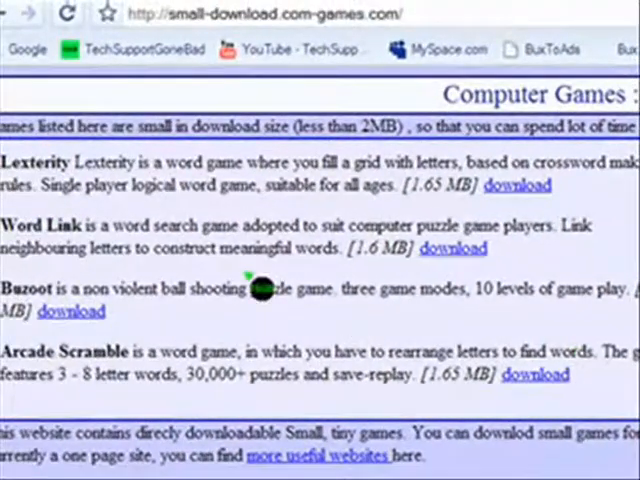
scroll(down, 3)
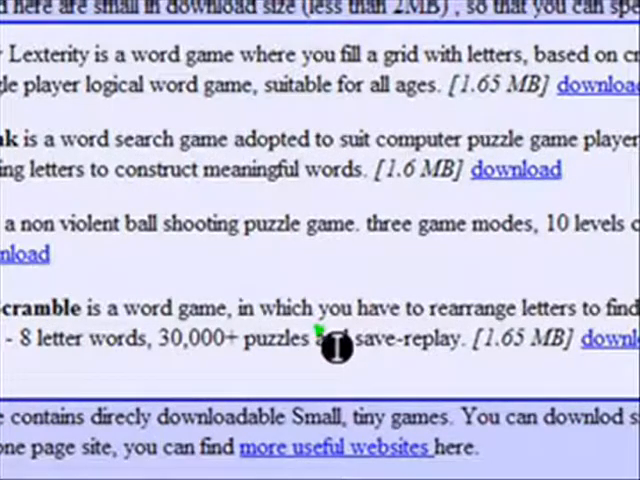
scroll(down, 3)
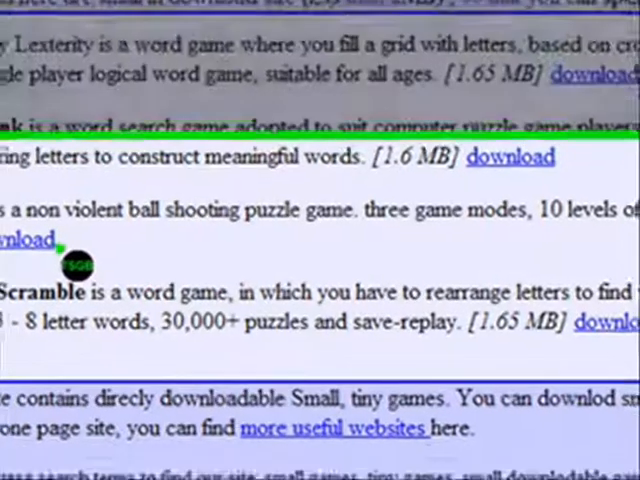
scroll(down, 3)
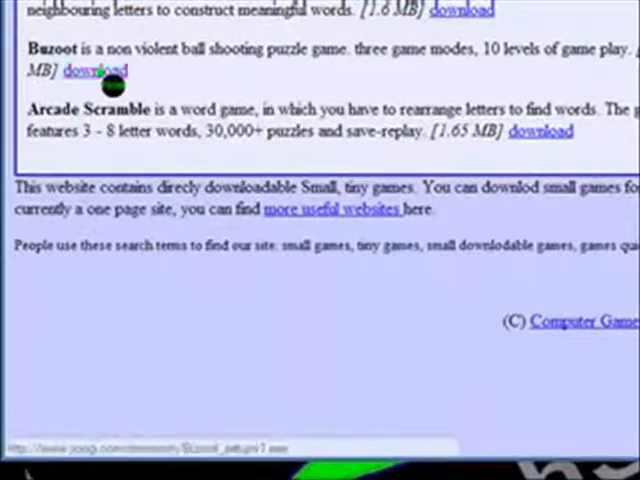
Step: Start the download of the Buzooo ball-shooting puzzle game via its download link
click(92, 70)
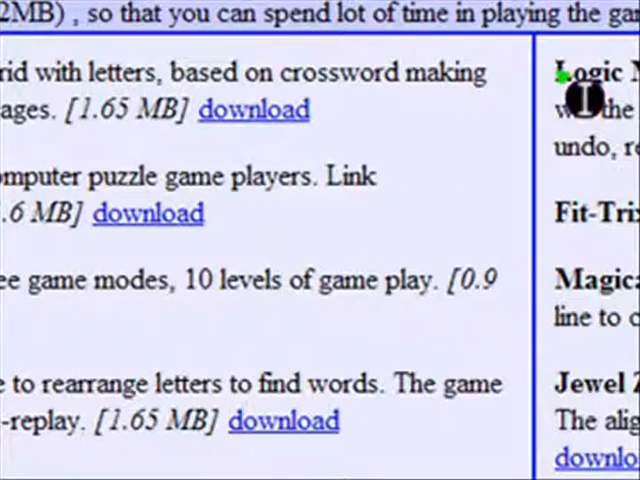
mouse_move(420, 424)
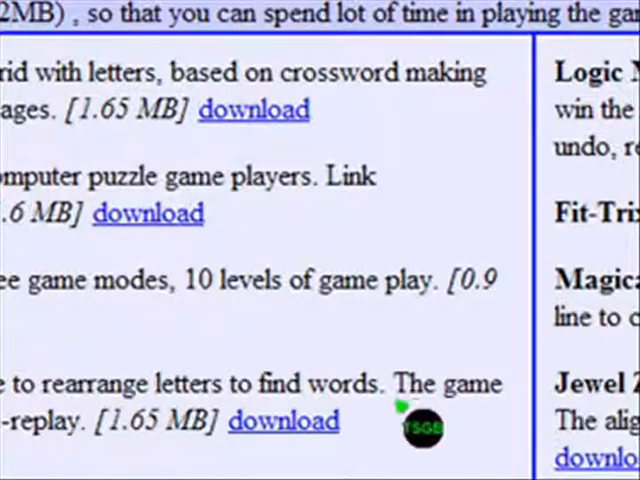
scroll(down, 3)
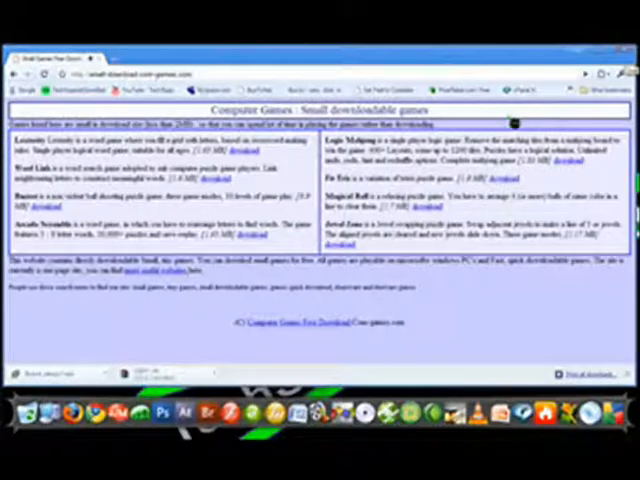
mouse_move(556, 292)
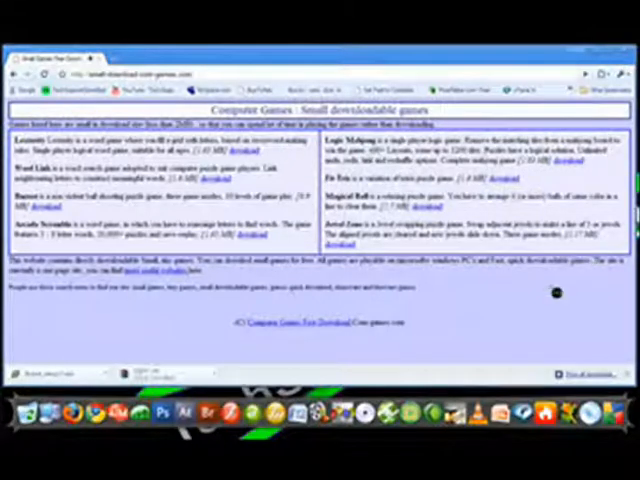
mouse_move(176, 218)
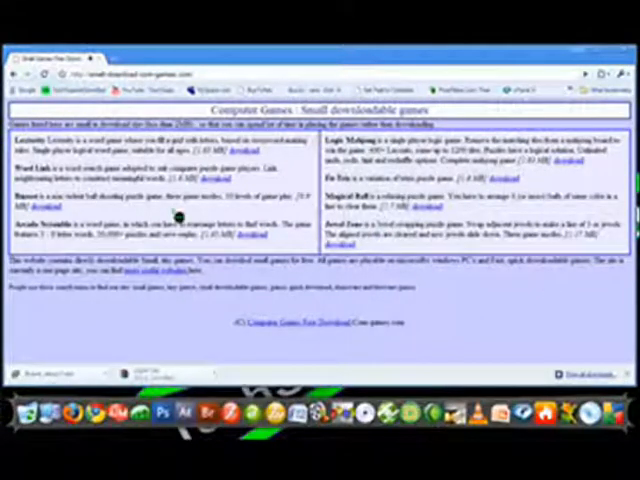